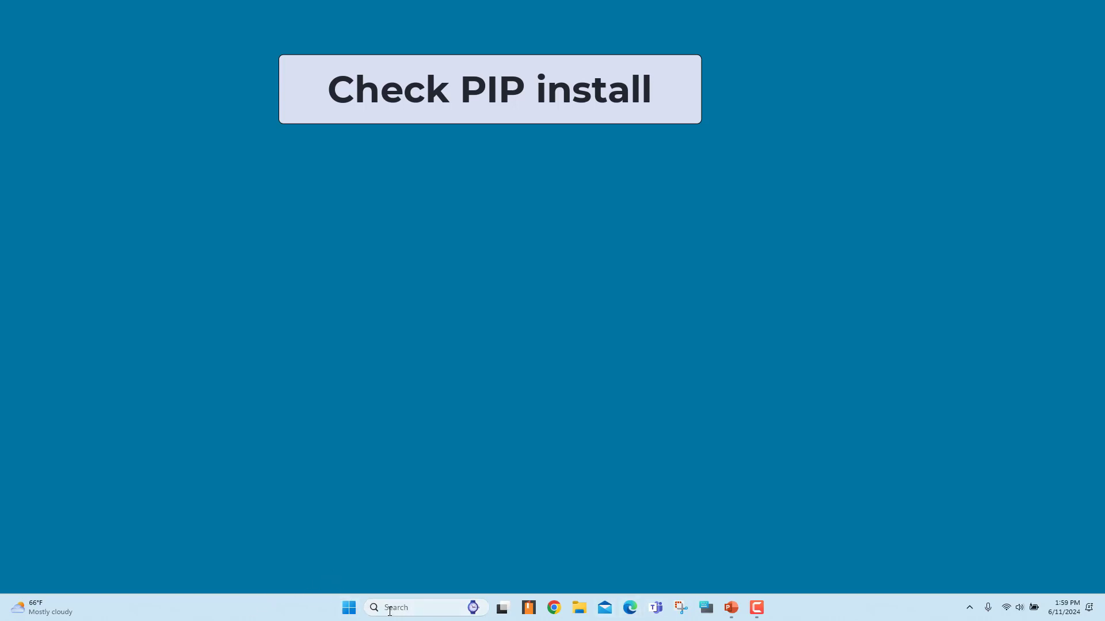
Step: Search the Start menu for cmd and launch Command Prompt
{"action": "type", "text": "cmd"}
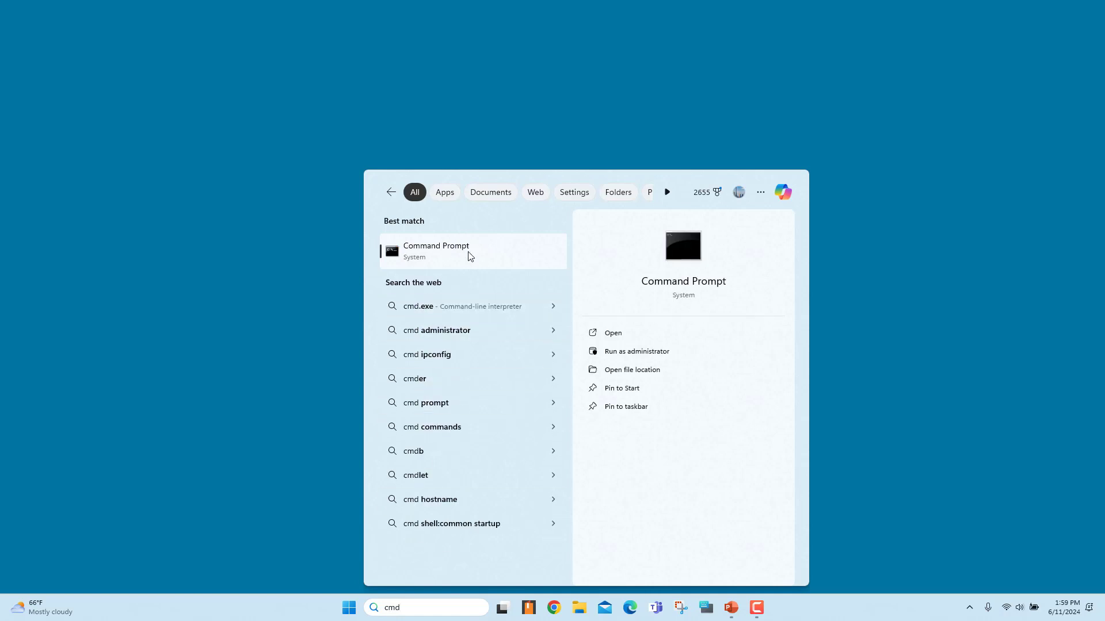
{"action": "left_click", "coordinate": [452, 251]}
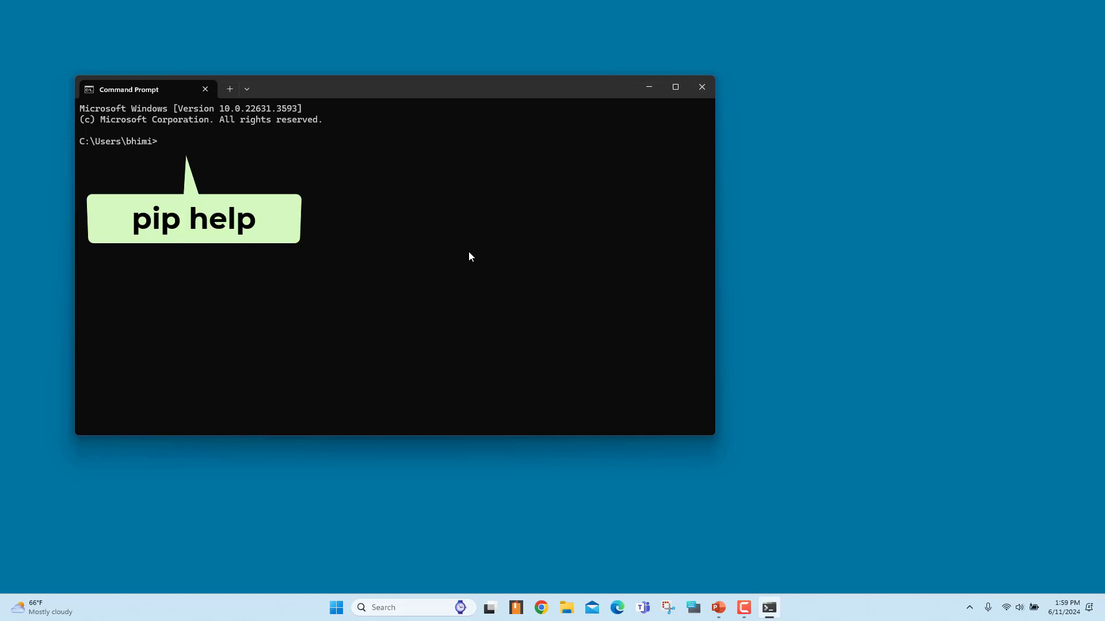
Step: Run pip help, which reports 'not recognized', then run python to check the installation
{"action": "type", "text": "pip"}
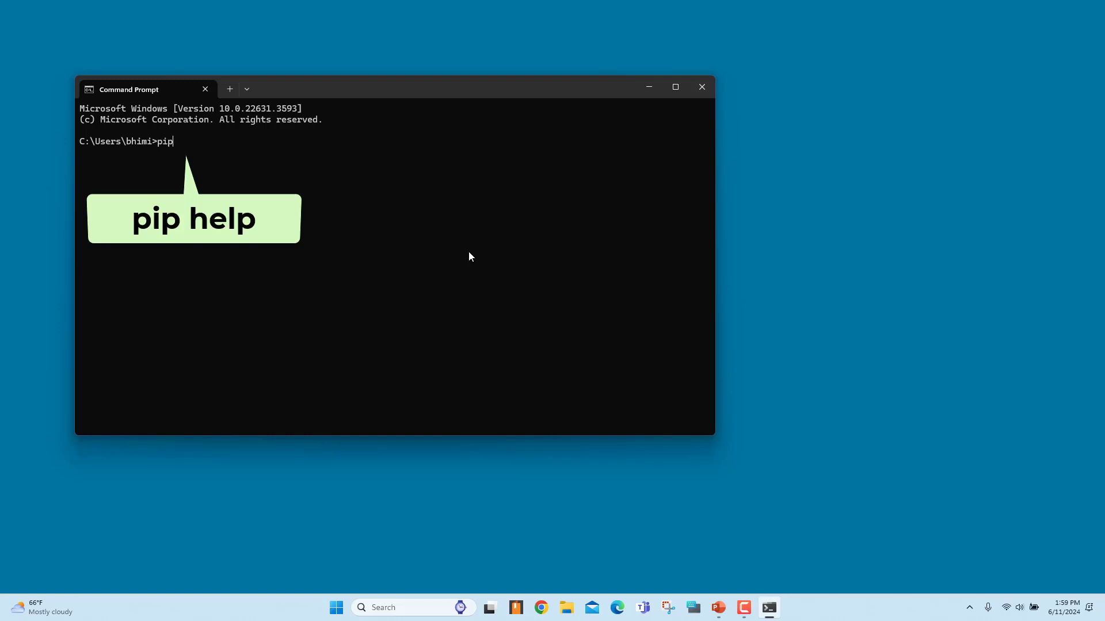
{"action": "type", "text": "help"}
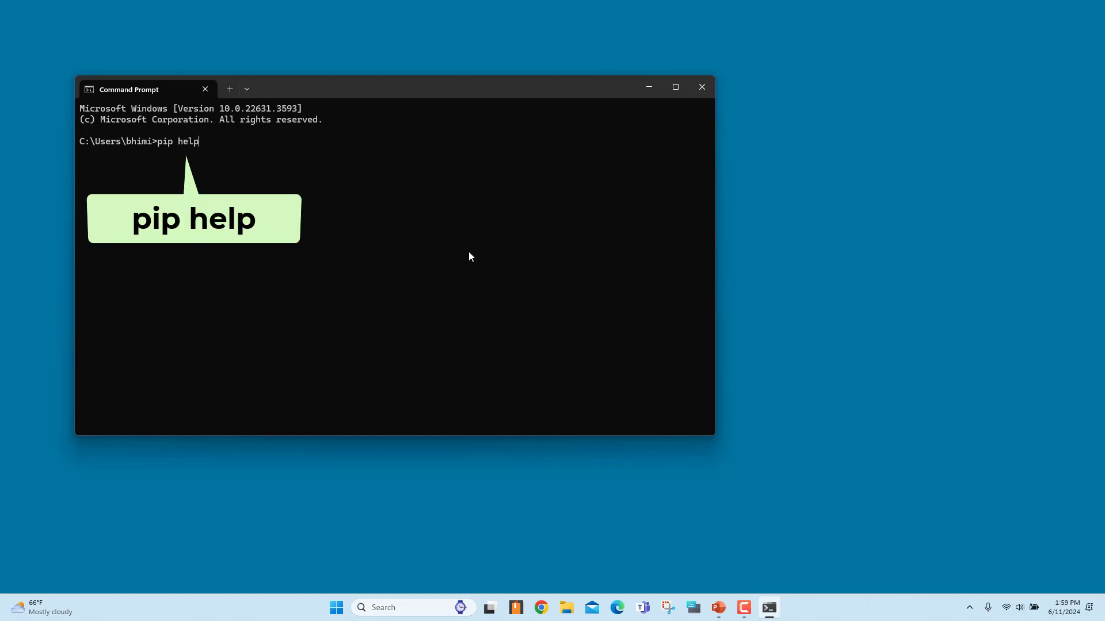
{"action": "key", "text": "Enter"}
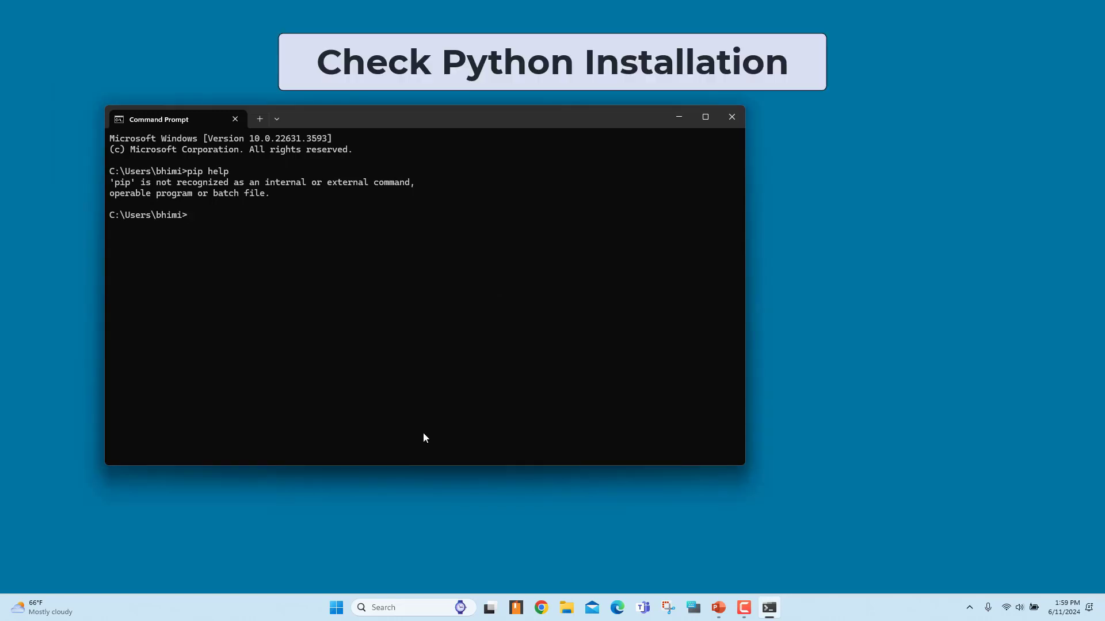
{"action": "type", "text": "python"}
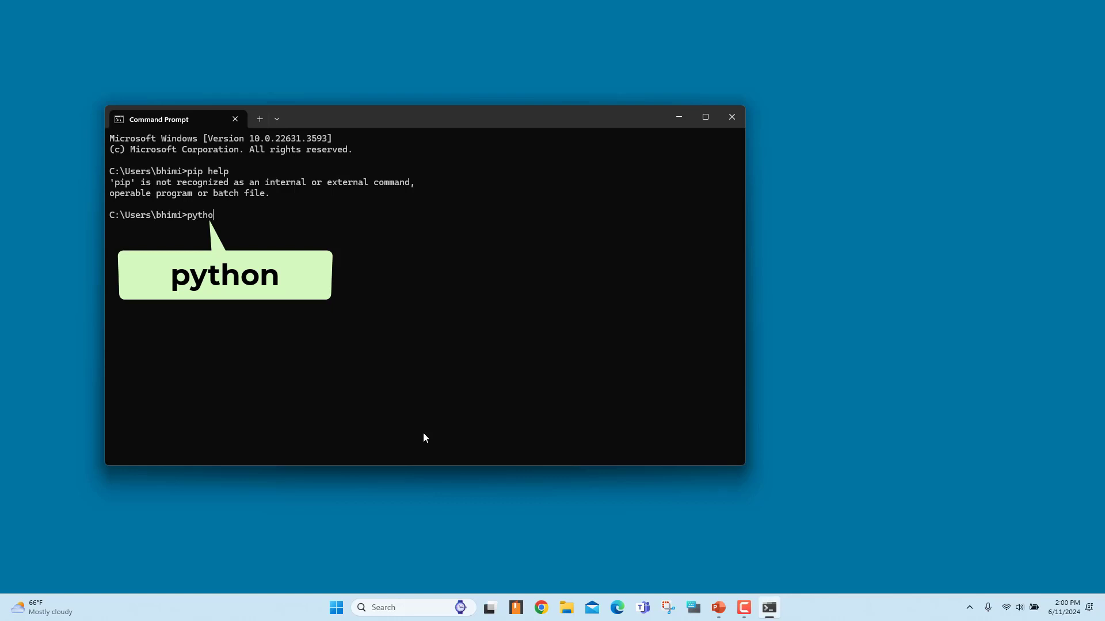
{"action": "key", "text": "Enter"}
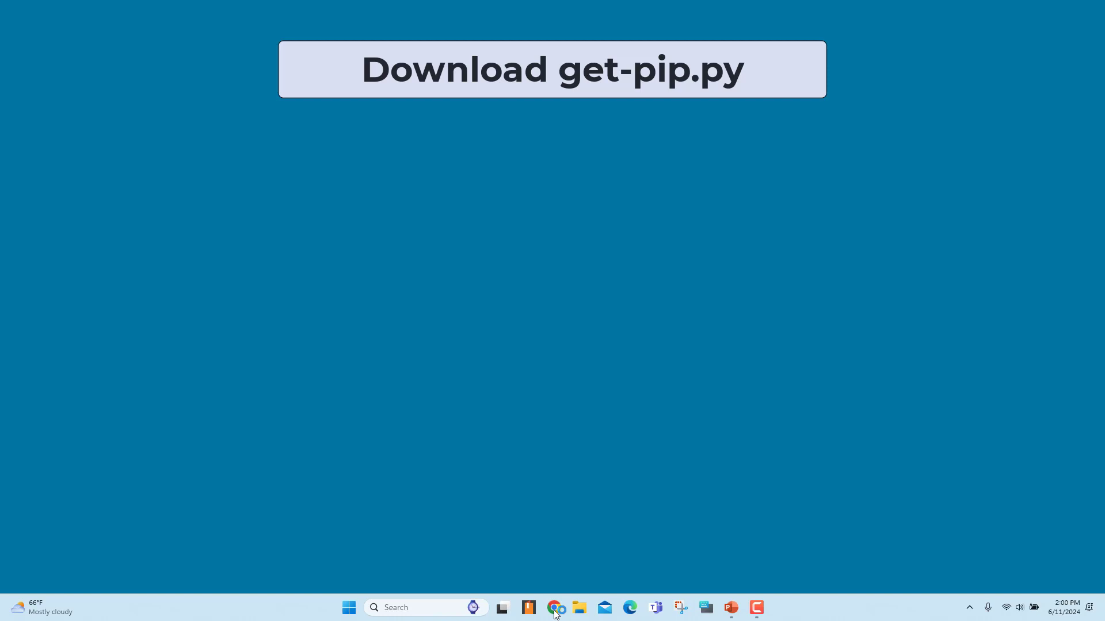
Step: Launch Chrome and save the get-pip.py link into the Python312 folder
{"action": "left_click", "coordinate": [554, 608]}
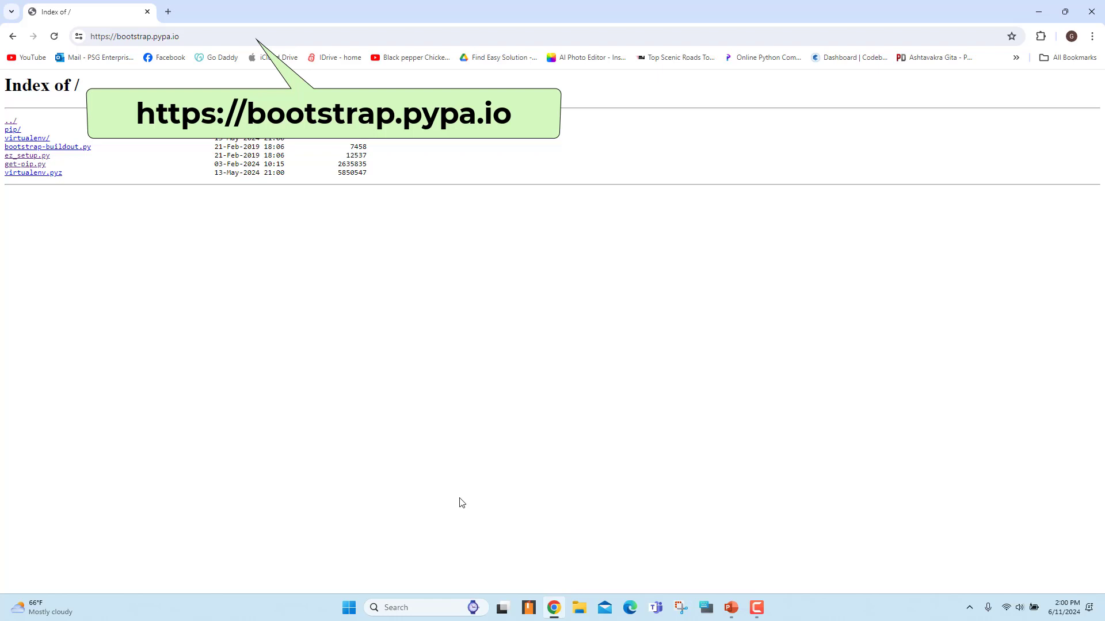
{"action": "mouse_move", "coordinate": [64, 472]}
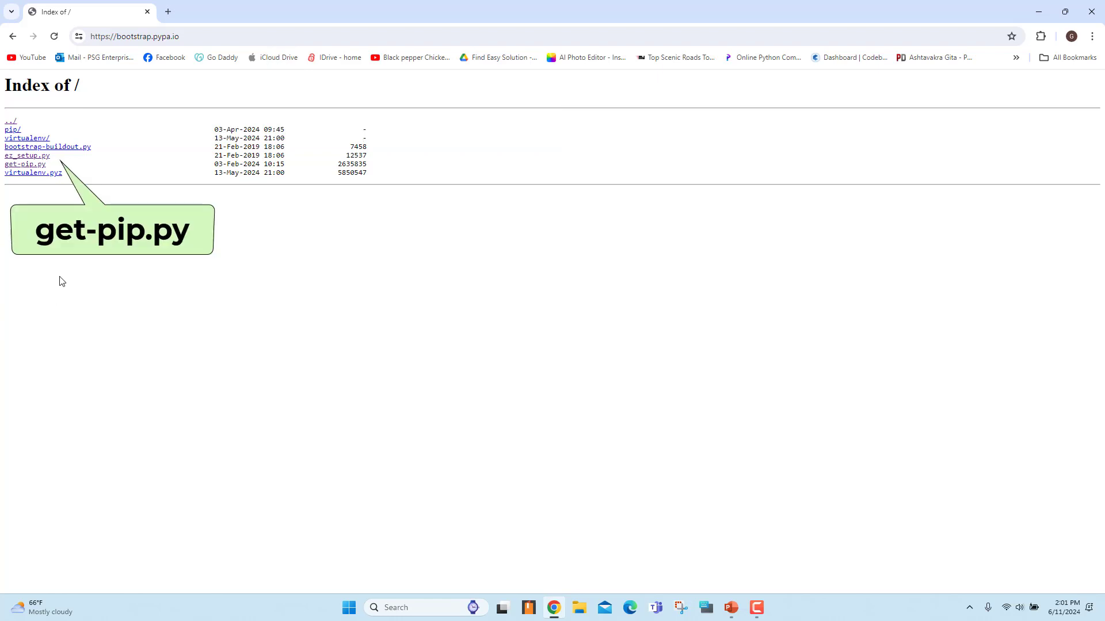
{"action": "mouse_move", "coordinate": [30, 169]}
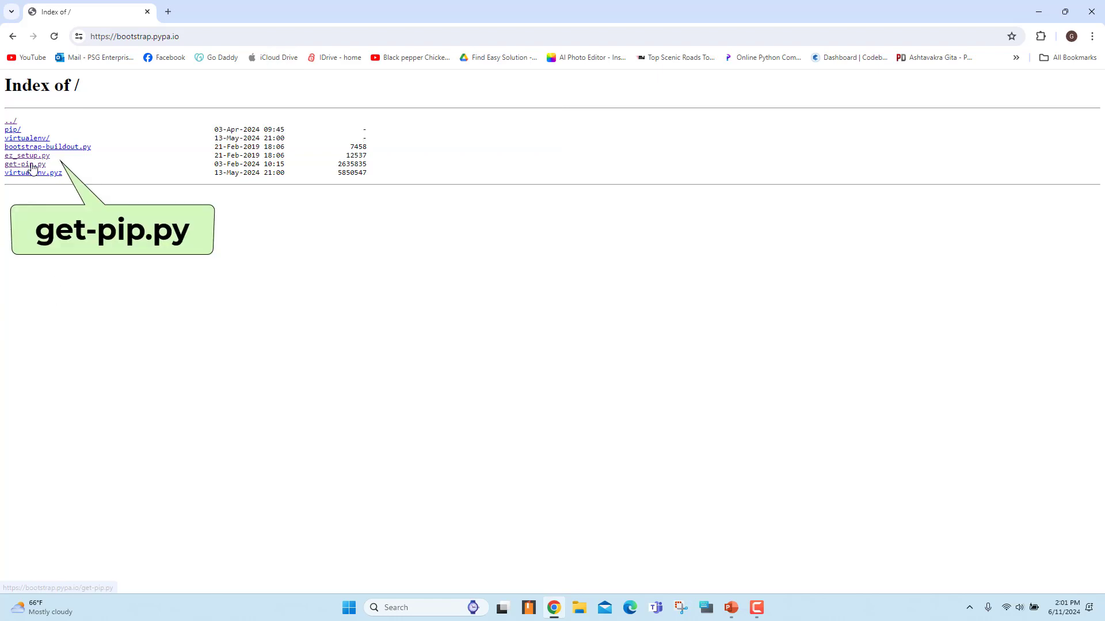
{"action": "right_click", "coordinate": [23, 164]}
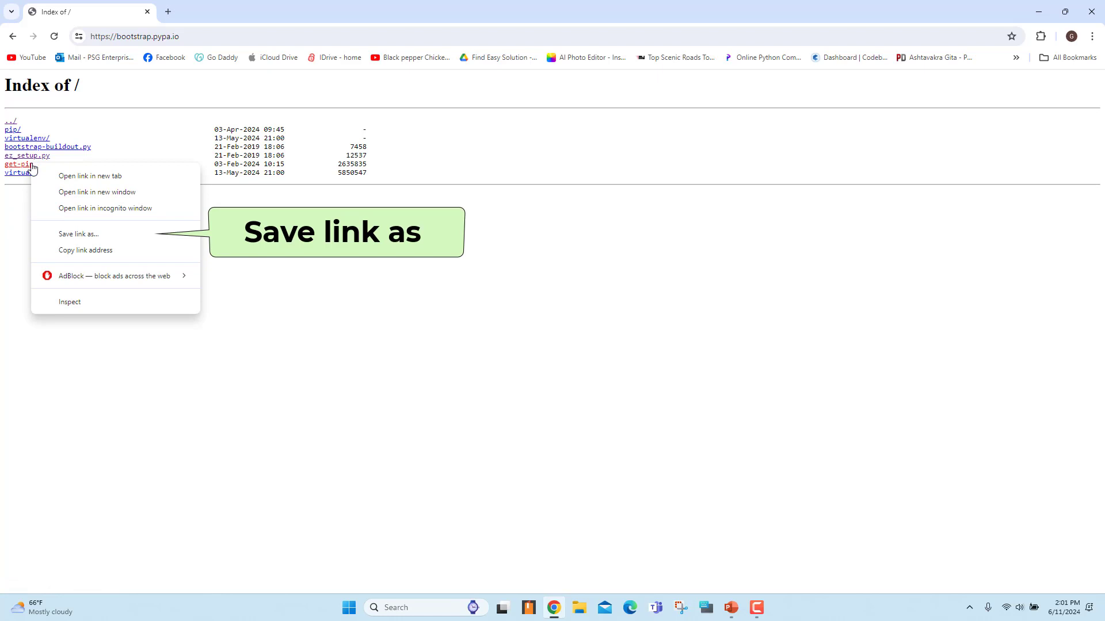
{"action": "mouse_move", "coordinate": [75, 236]}
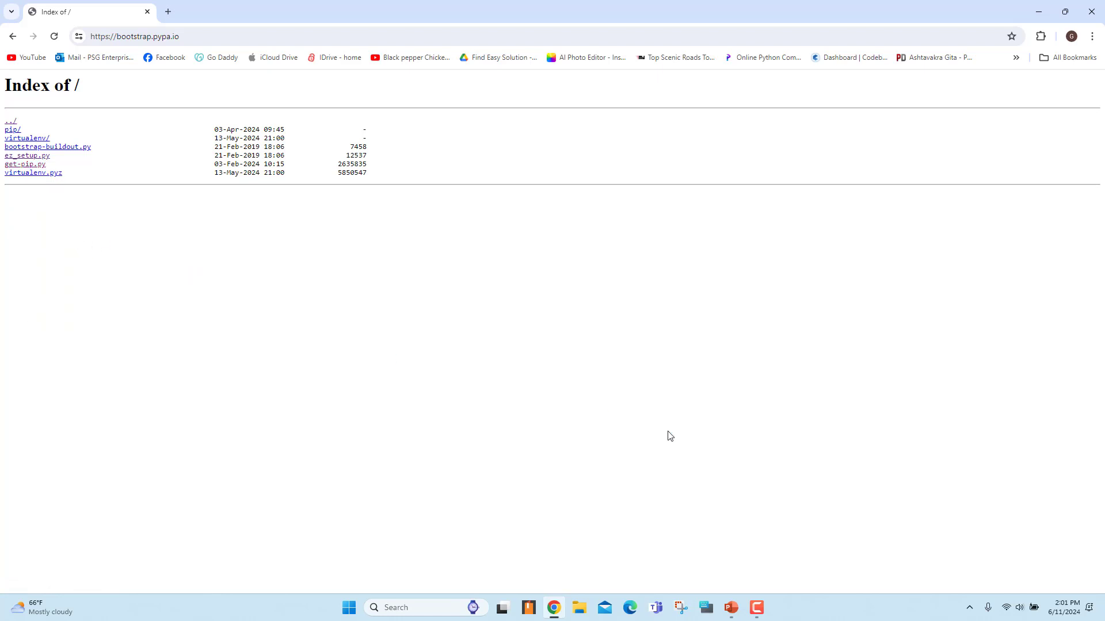
{"action": "left_click", "coordinate": [21, 164]}
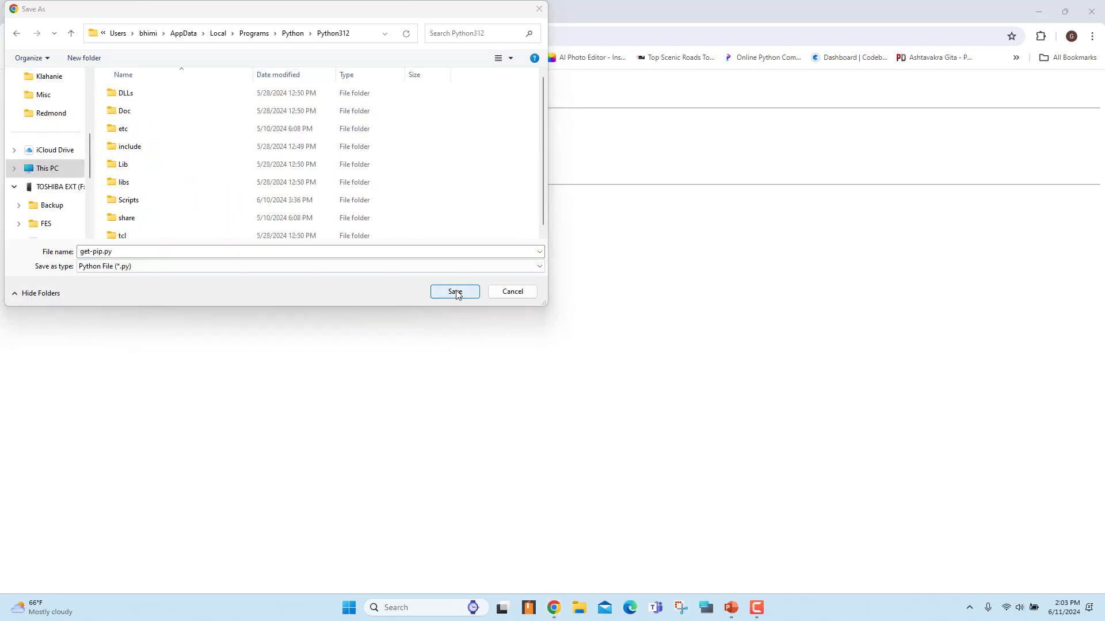
{"action": "left_click", "coordinate": [455, 292]}
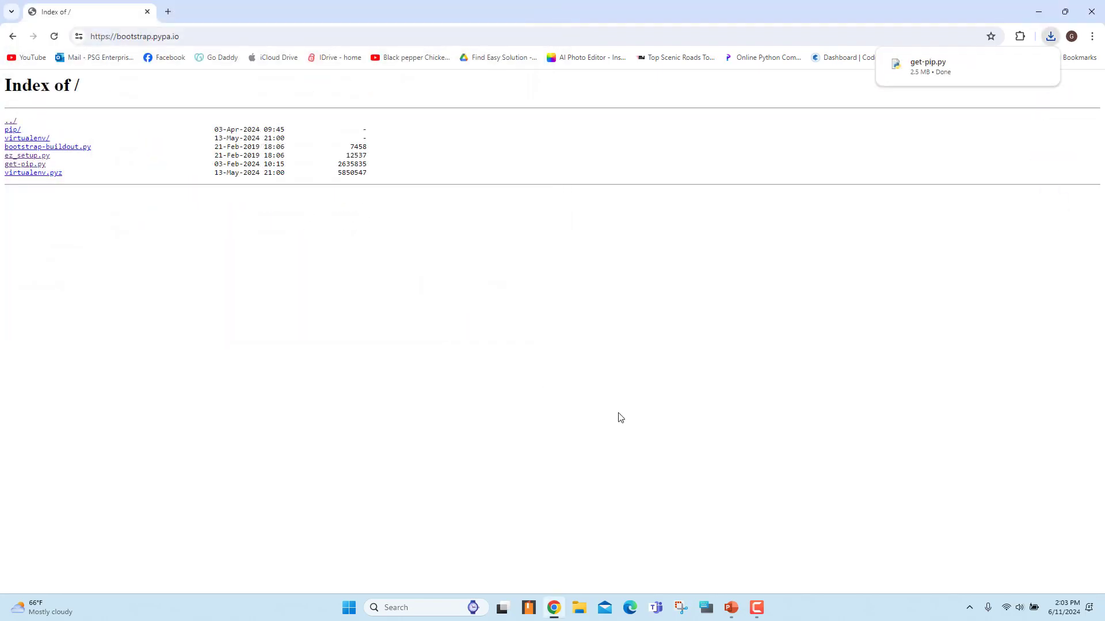
Step: View the get-pip.py script page in Chrome and bring up its save menu
{"action": "left_click", "coordinate": [24, 164]}
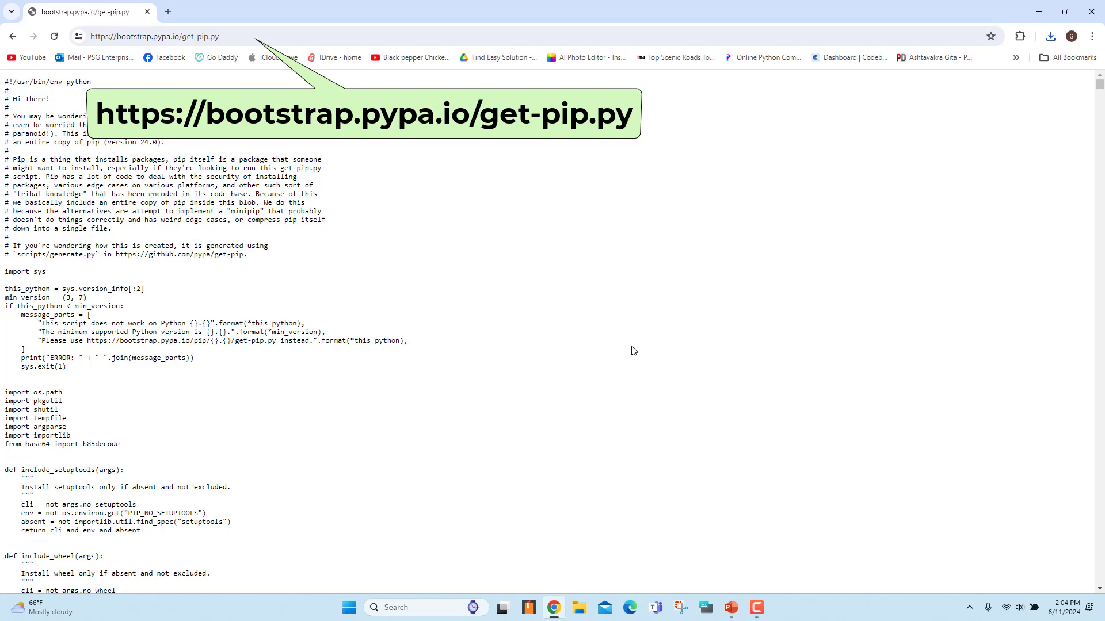
{"action": "mouse_move", "coordinate": [628, 346]}
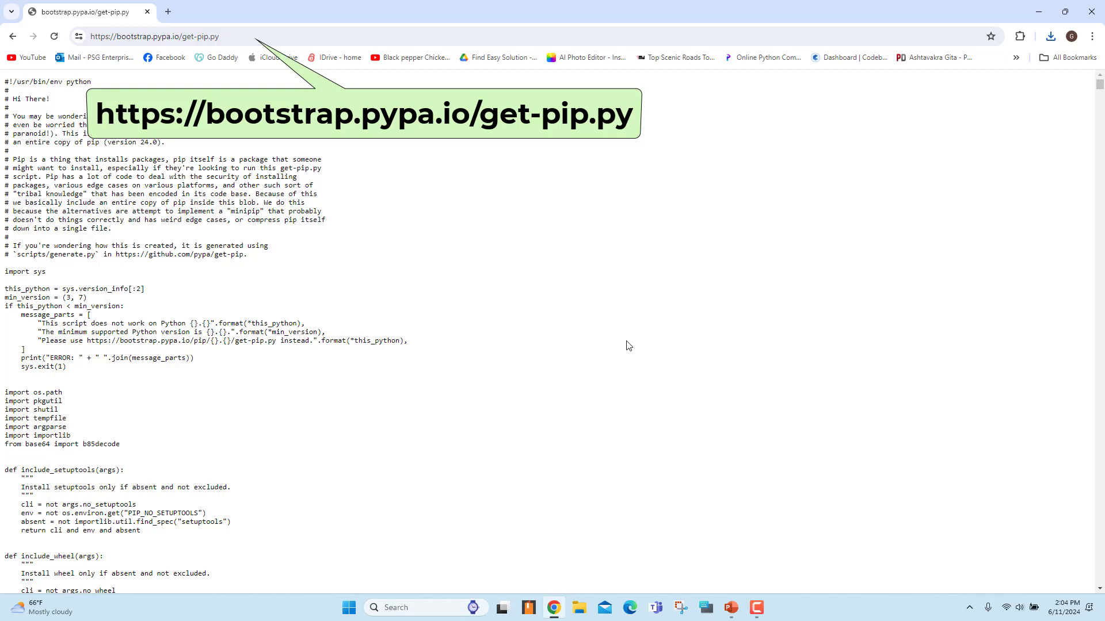
{"action": "mouse_move", "coordinate": [531, 238]}
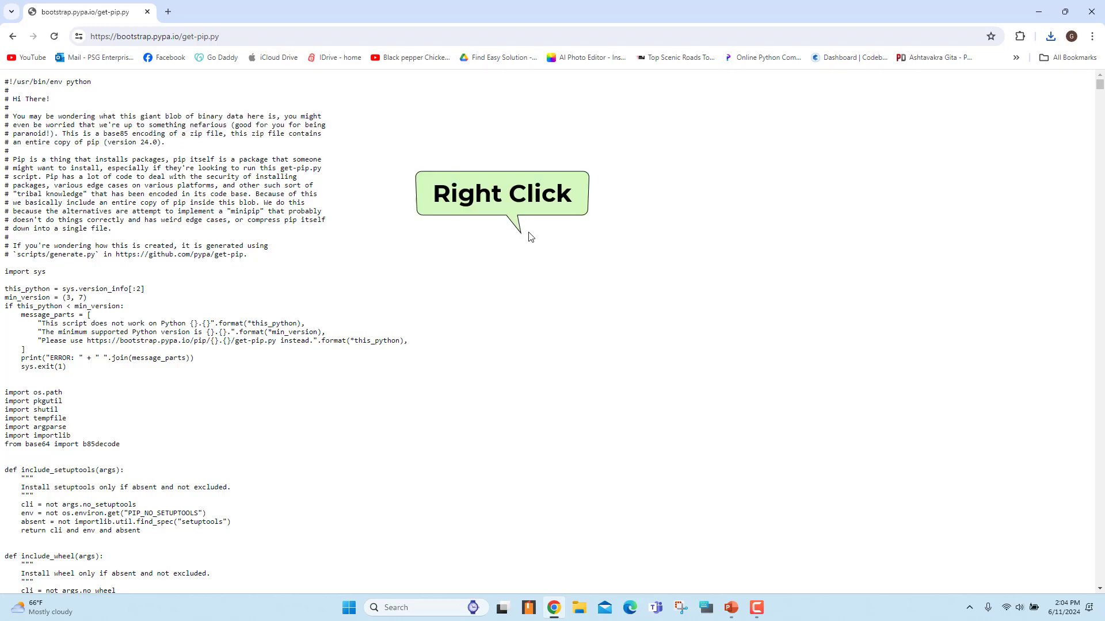
{"action": "right_click", "coordinate": [530, 238]}
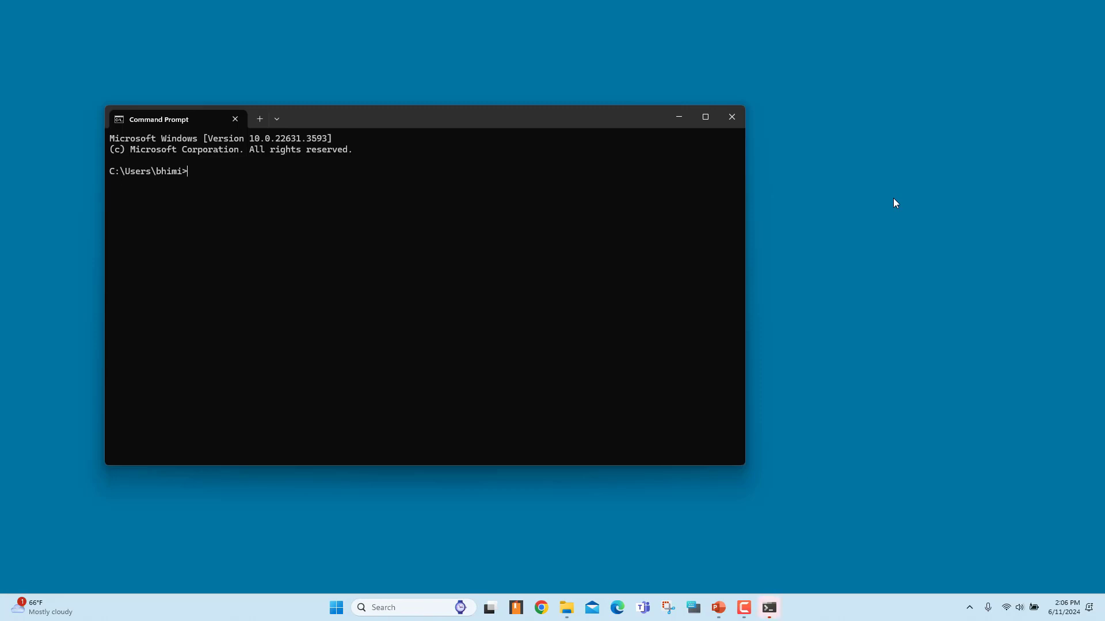
Step: From the Python312 folder, run python get-pip.py to install pip 24.0, then type pip --version
{"action": "type", "text": "cd C:\\Users\\bhimi\\AppData\\Local\\Programs\\Python\\Python312"}
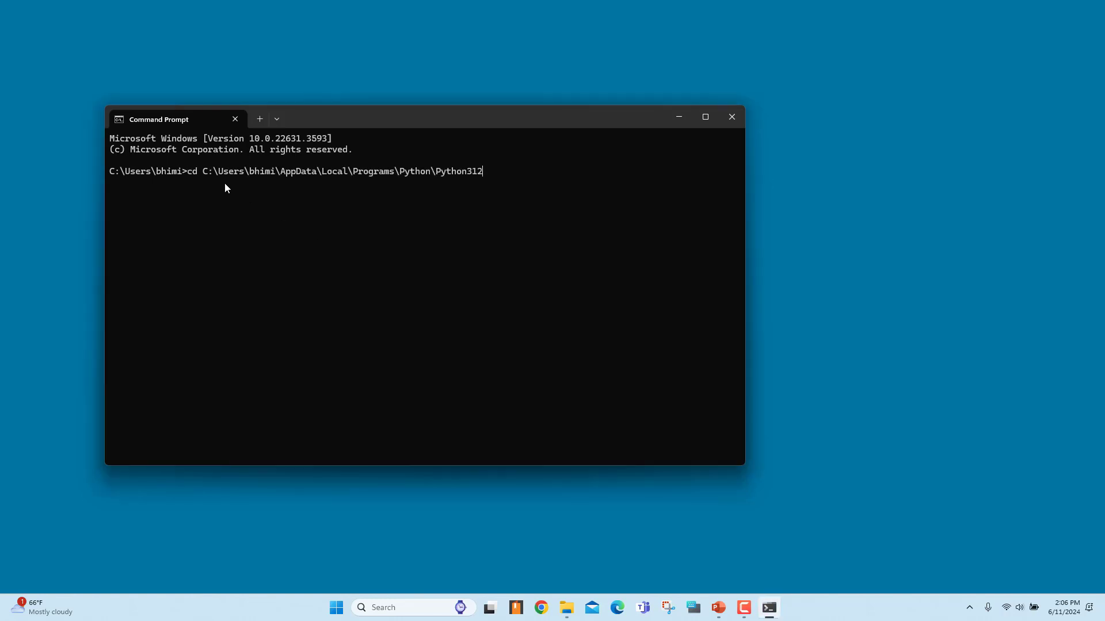
{"action": "key", "text": "Enter"}
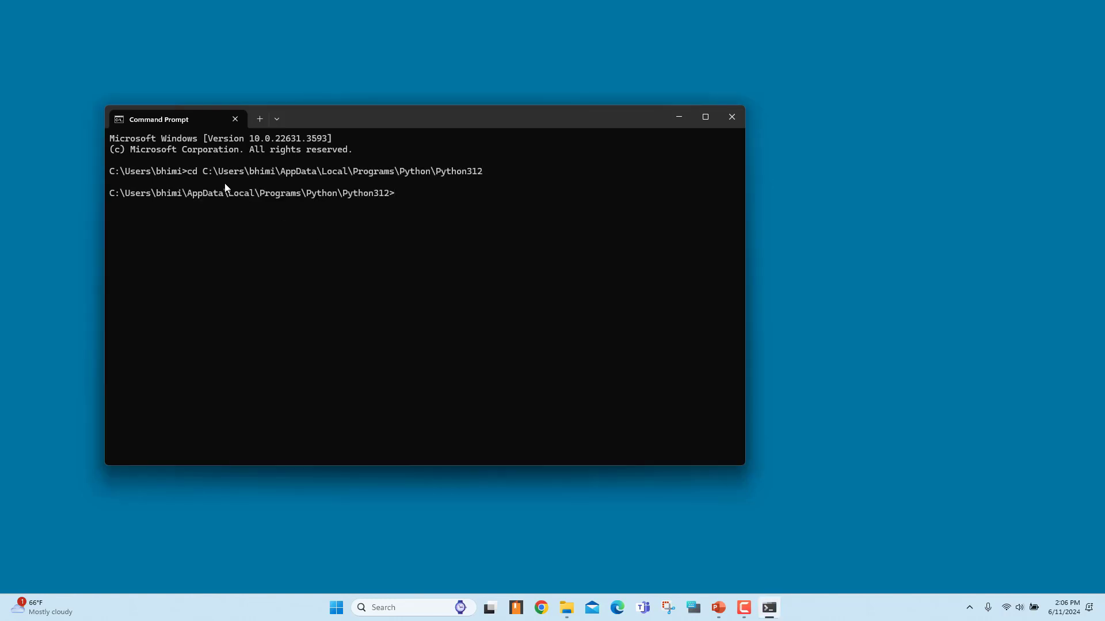
{"action": "type", "text": "python get-pip.py"}
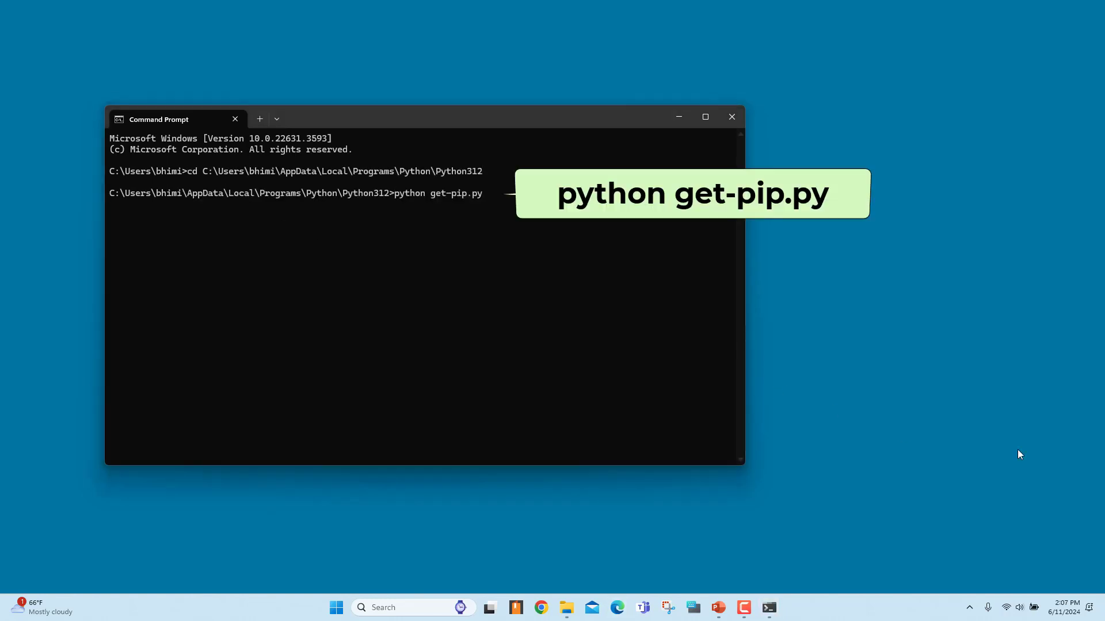
{"action": "mouse_move", "coordinate": [1026, 455]}
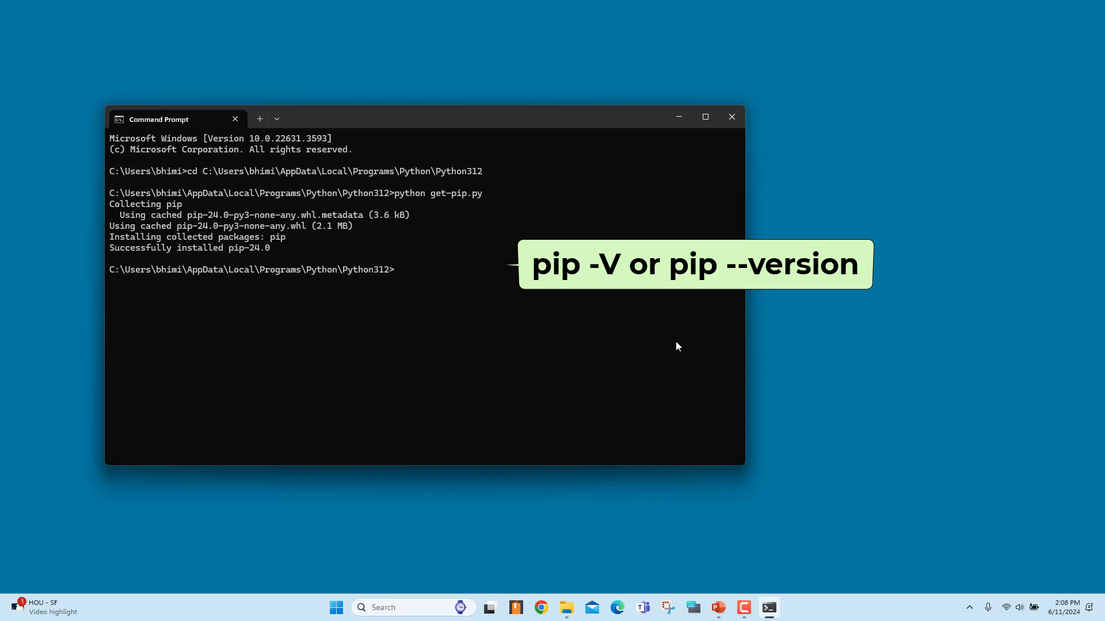
{"action": "type", "text": "pip"}
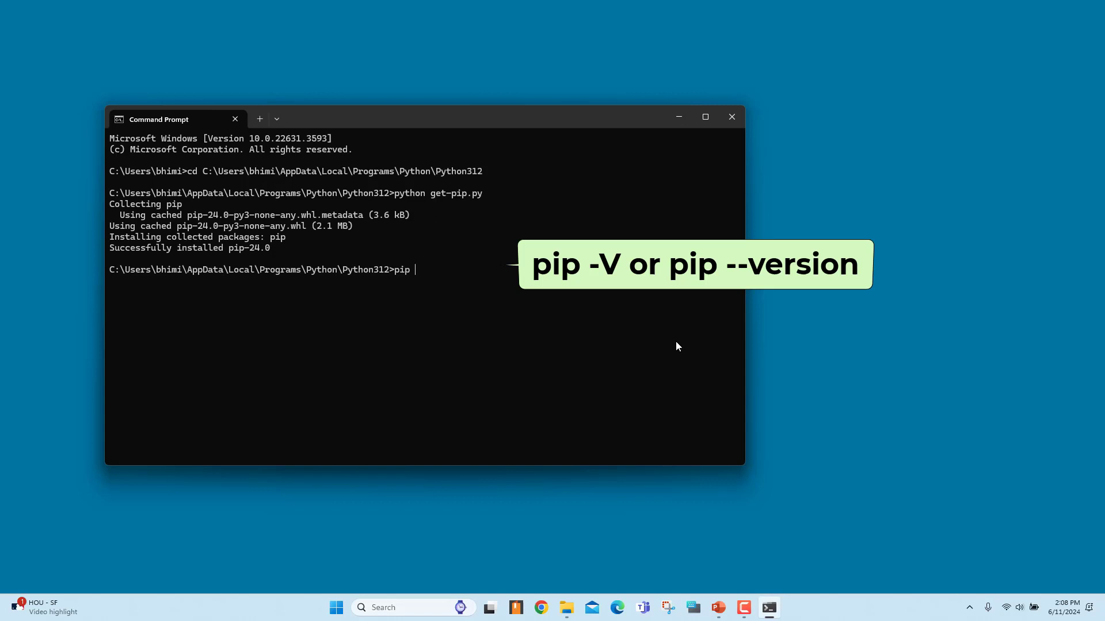
{"action": "type", "text": "--version"}
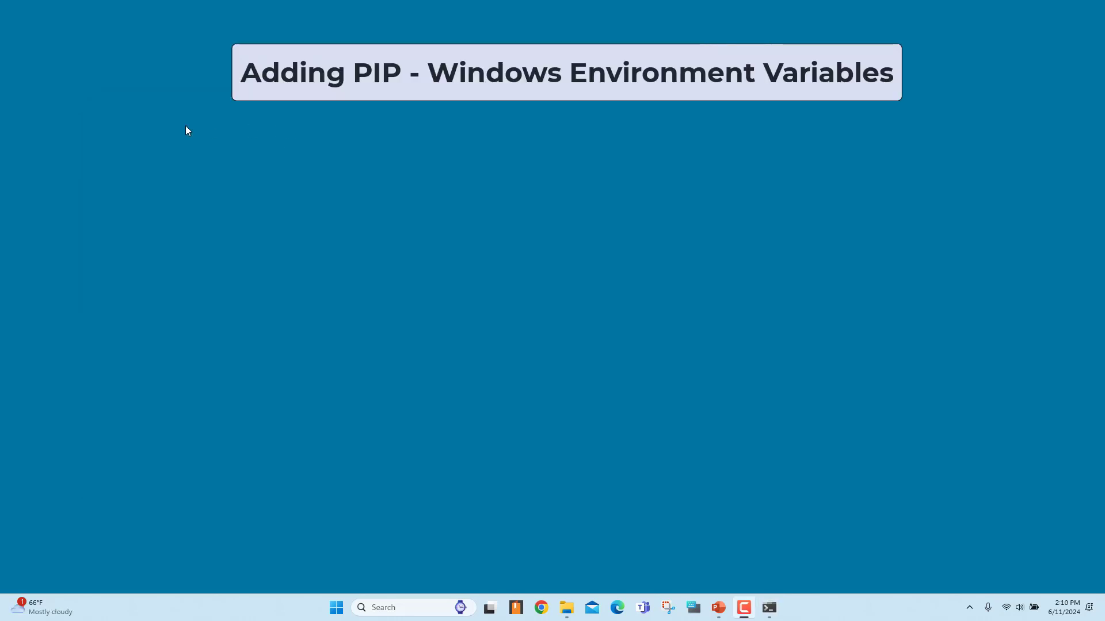
{"action": "mouse_move", "coordinate": [958, 617]}
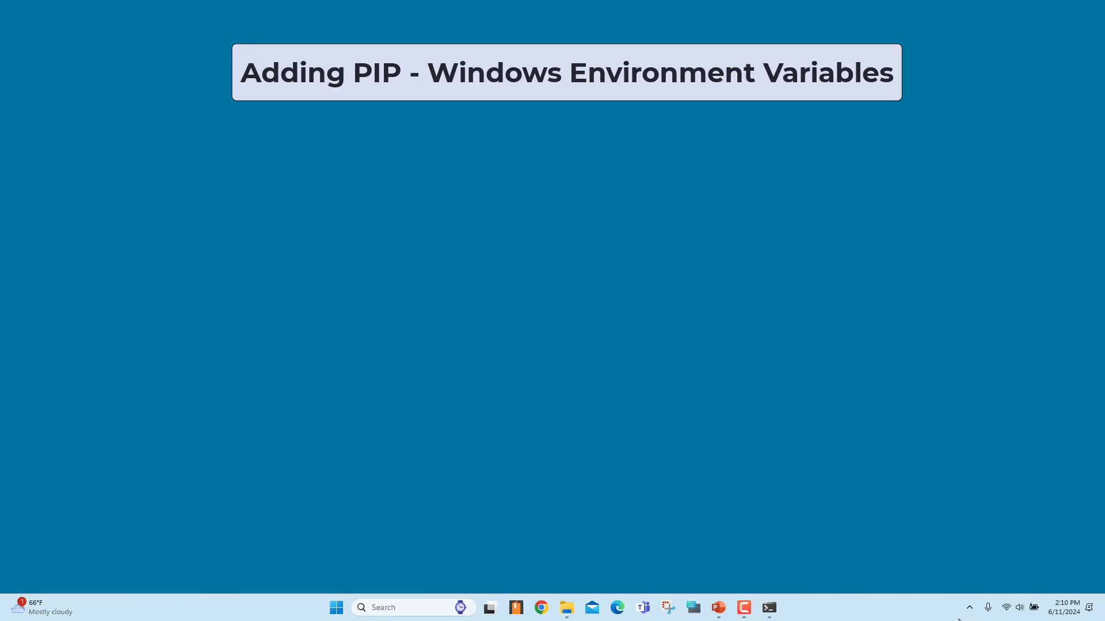
Step: Reach Environment Variables via Settings > System > About > Advanced system settings and edit user Path
{"action": "left_click", "coordinate": [336, 607]}
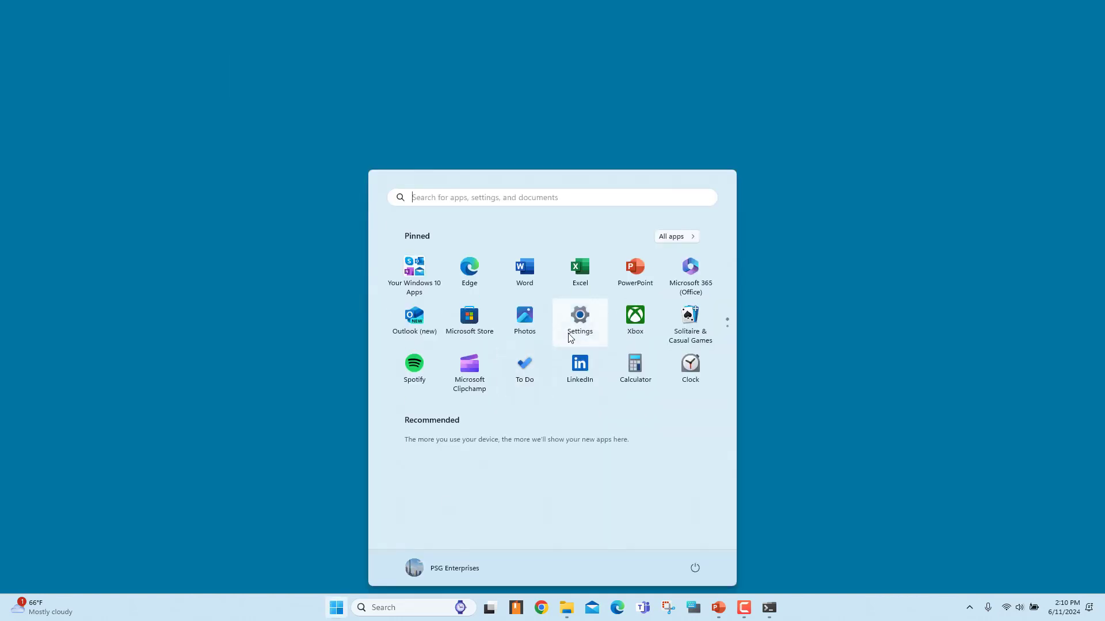
{"action": "left_click", "coordinate": [579, 315]}
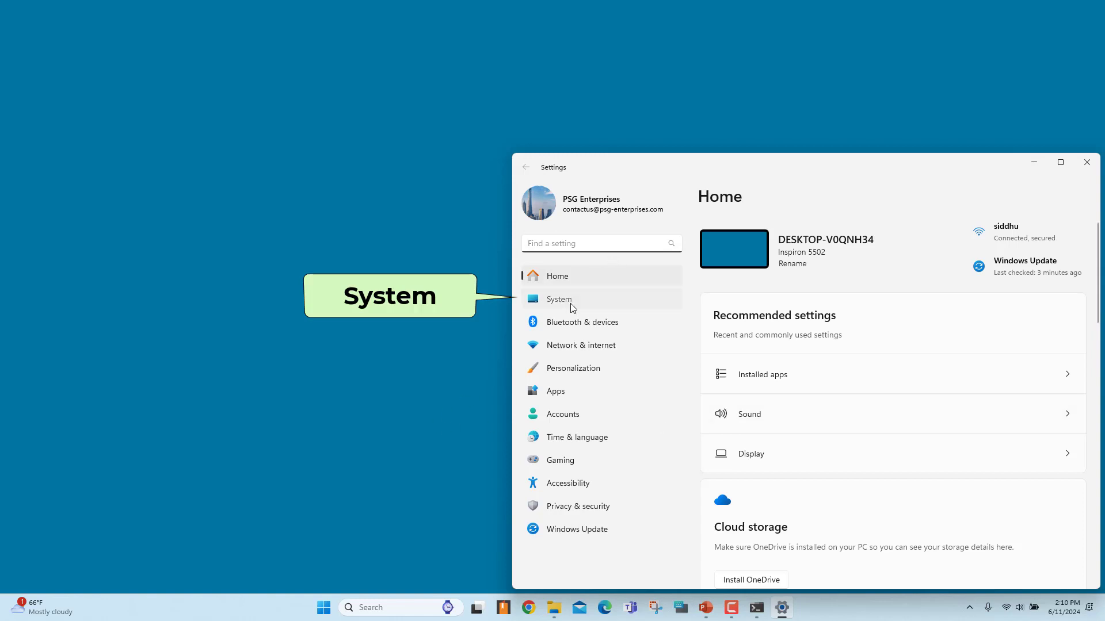
{"action": "left_click", "coordinate": [558, 300]}
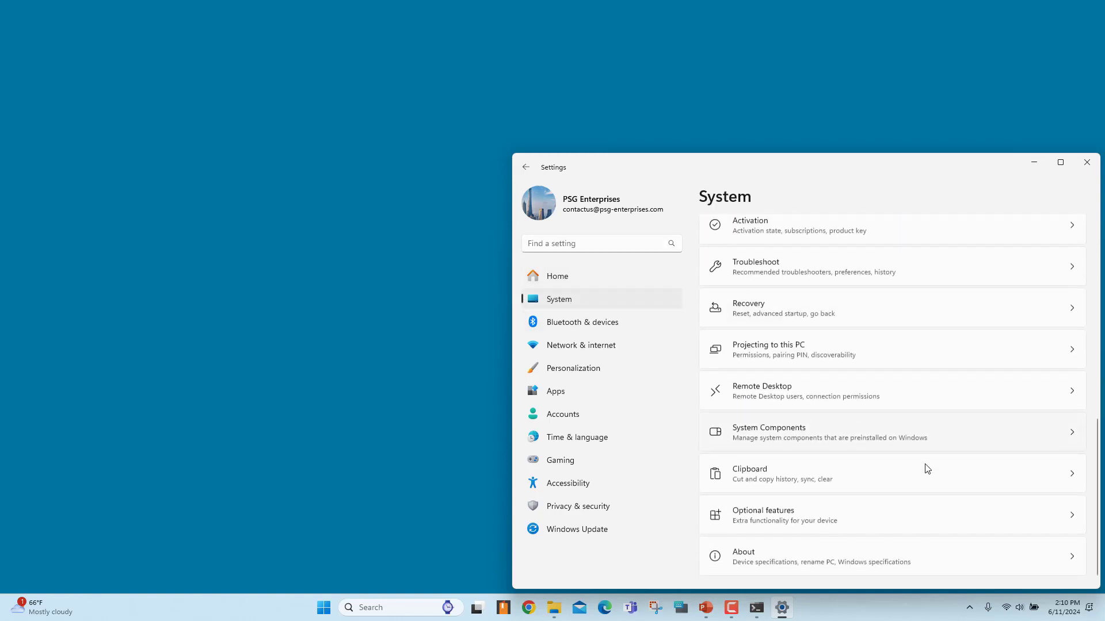
{"action": "left_click", "coordinate": [744, 557]}
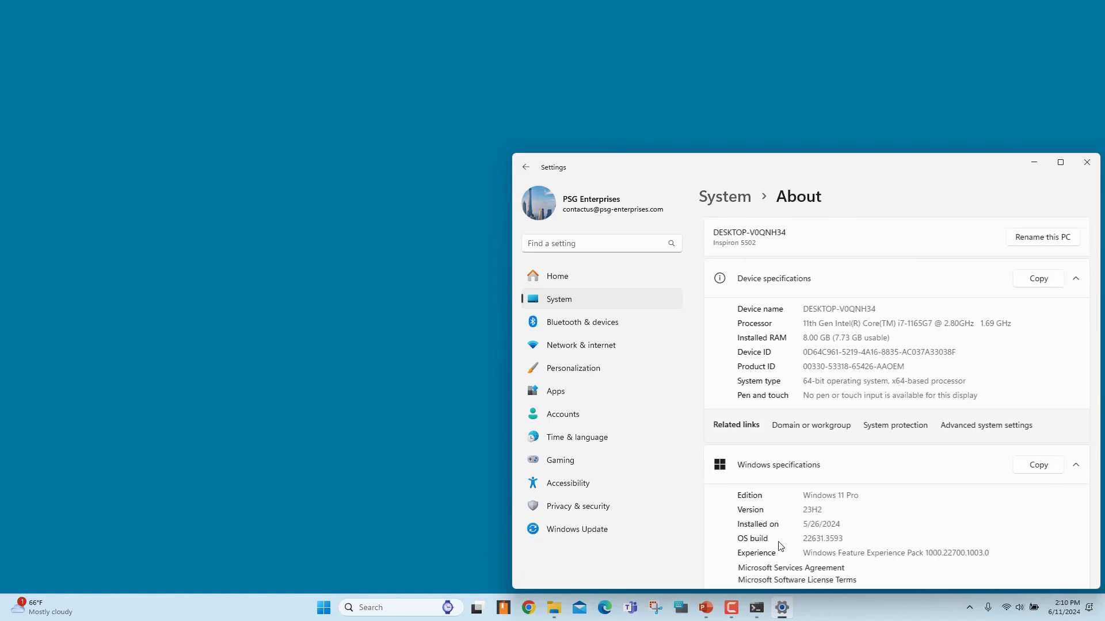
{"action": "left_click", "coordinate": [985, 425]}
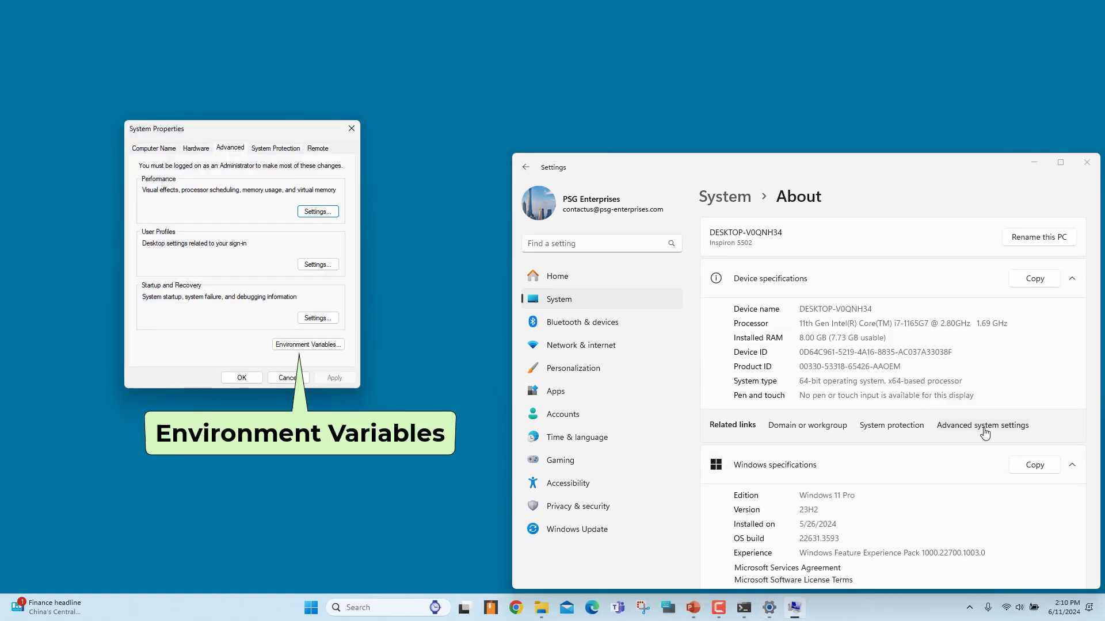
{"action": "left_click", "coordinate": [308, 344]}
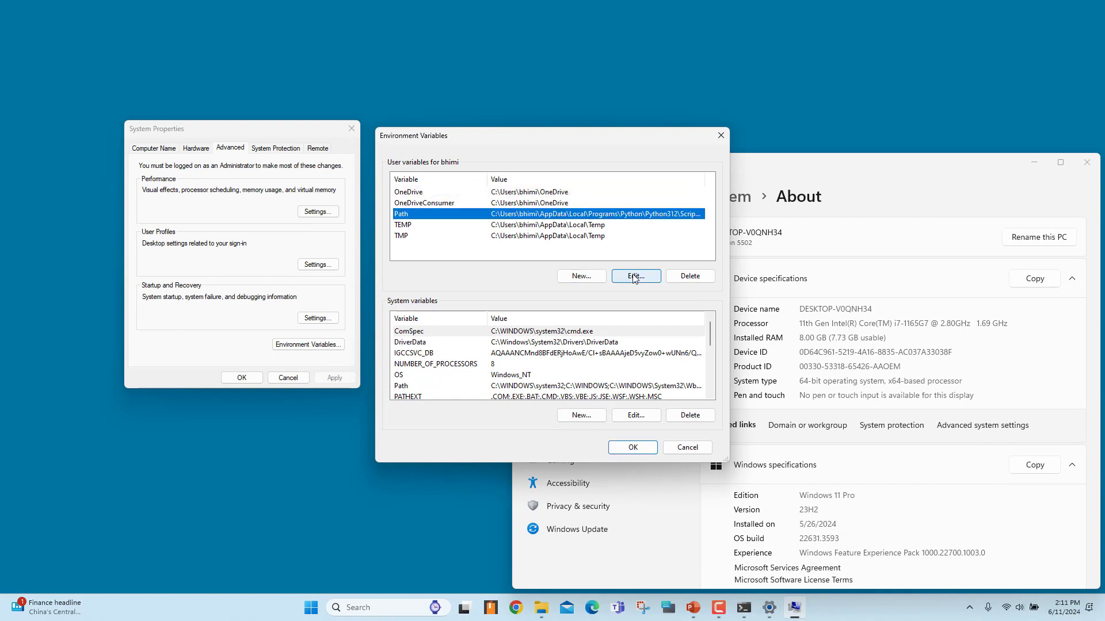
{"action": "left_click", "coordinate": [635, 277]}
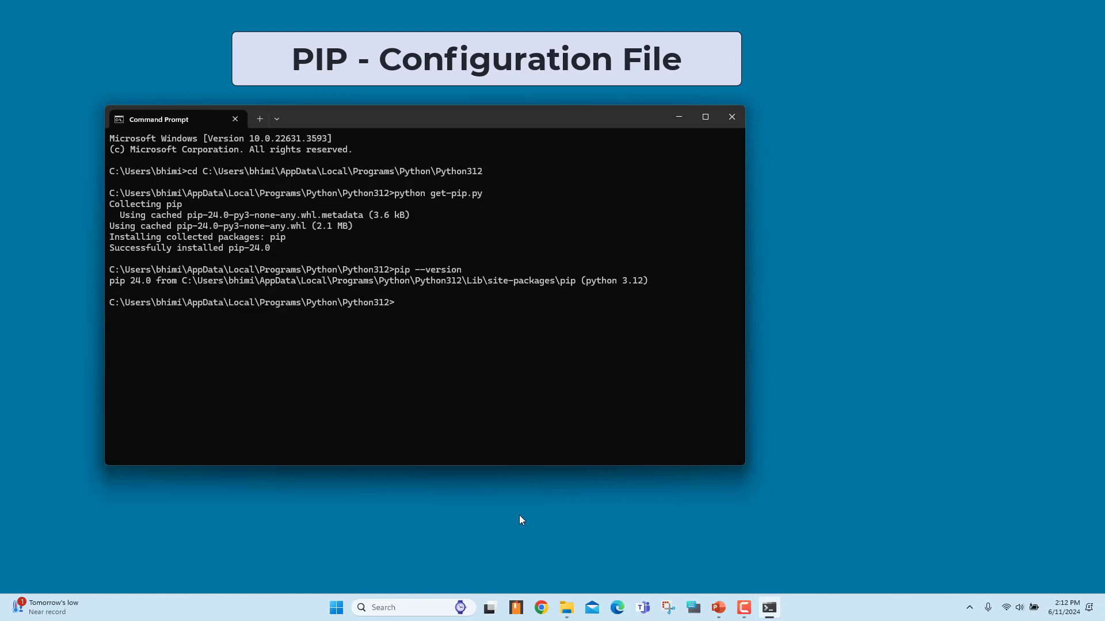
Step: Run pip config -v list to show the global, user and site pip.ini paths
{"action": "type", "text": "pip config -v list"}
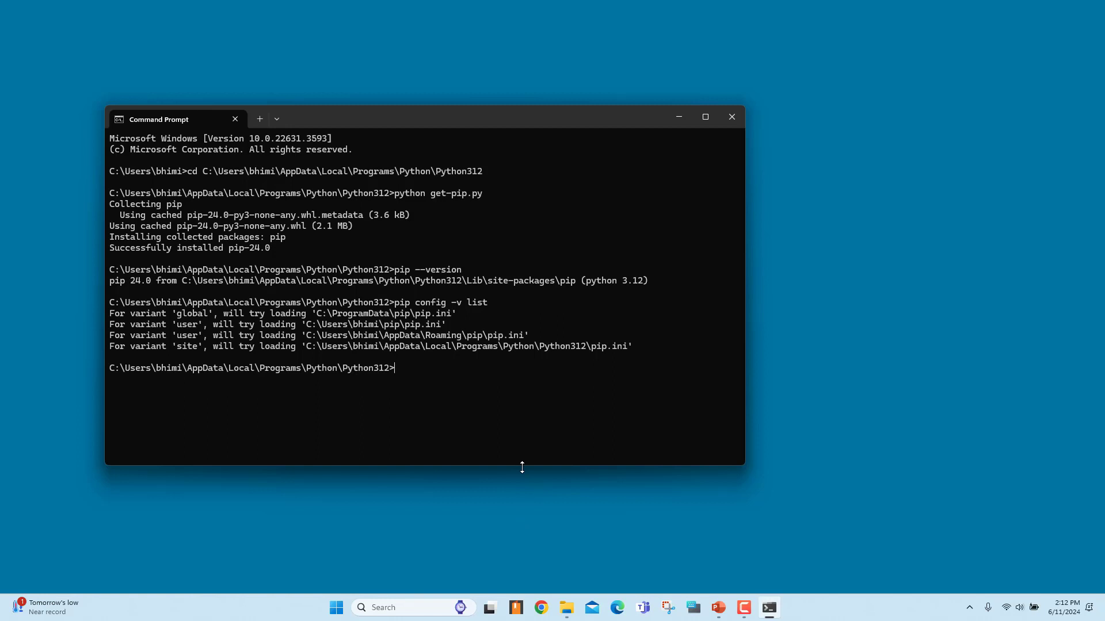
{"action": "mouse_move", "coordinate": [523, 468]}
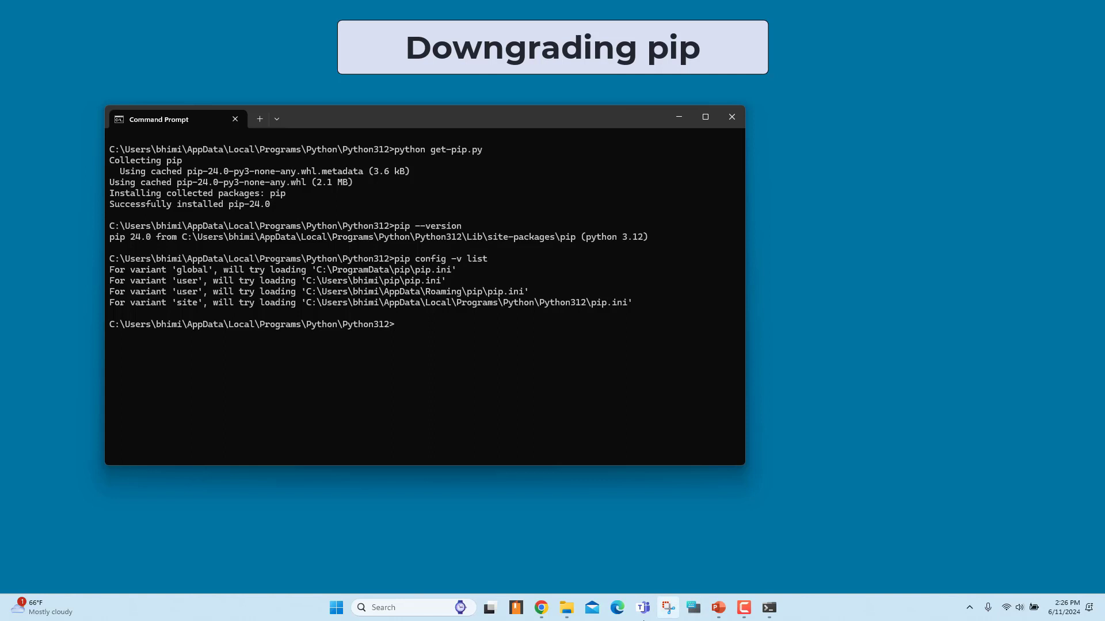
Step: Downgrade pip to 18.0 with python -m pip install pip==18.0, then type python -m ensurepip
{"action": "type", "text": "python -m pip install pip==18.0"}
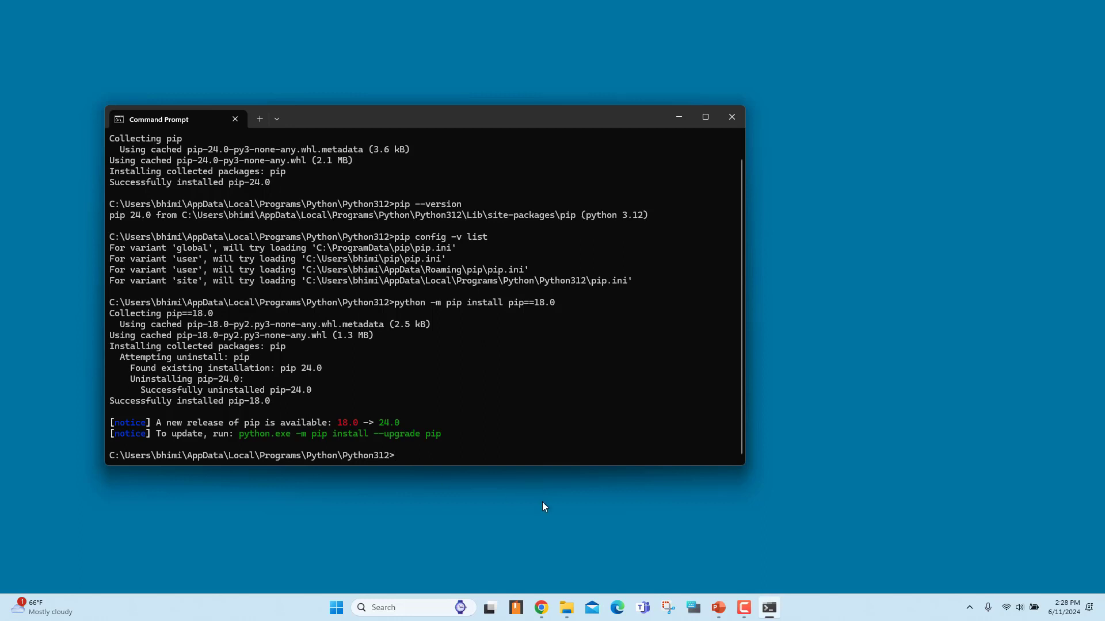
{"action": "type", "text": "python -m ensurepip"}
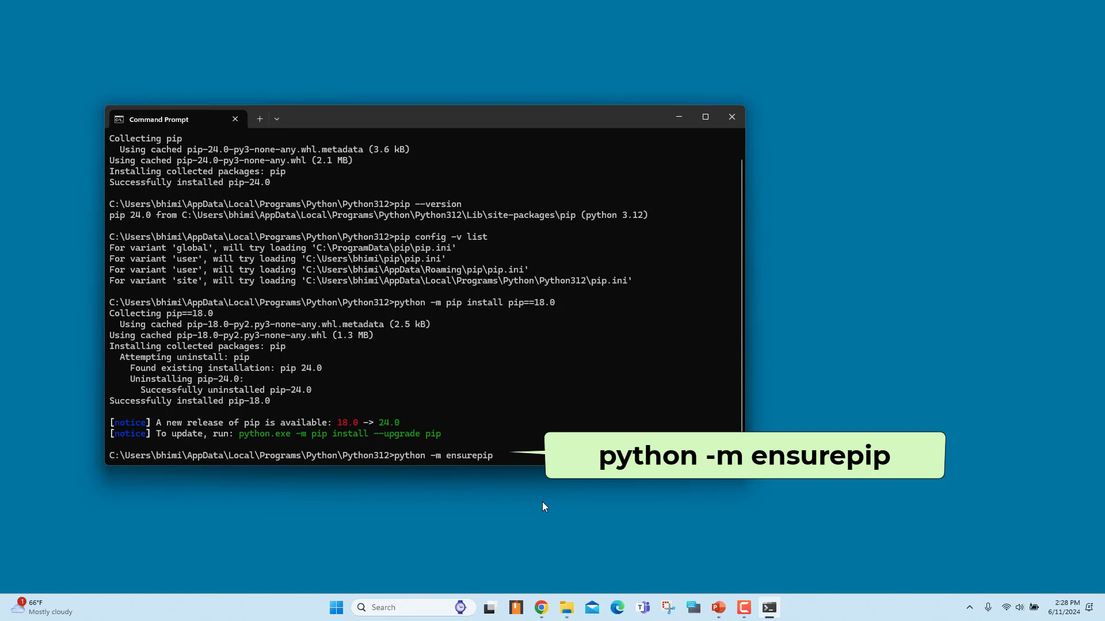
Step: Run python -m ensurepip, then python -m ensurepip --upgrade to restore pip 24.0
{"action": "key", "text": "Enter"}
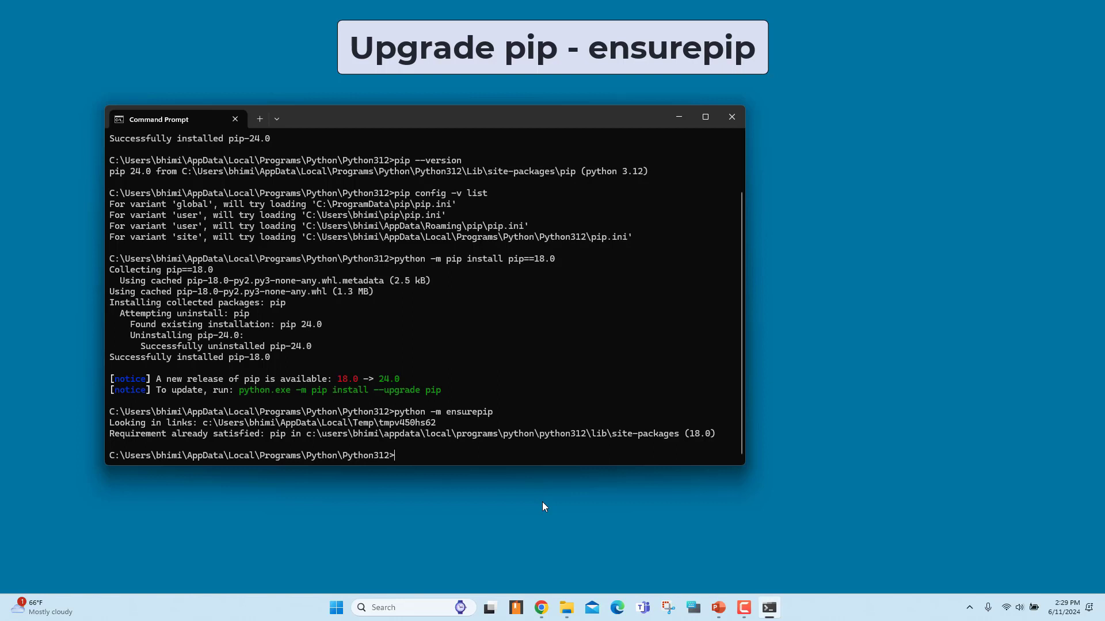
{"action": "type", "text": "python -m ensurepip --upgrade"}
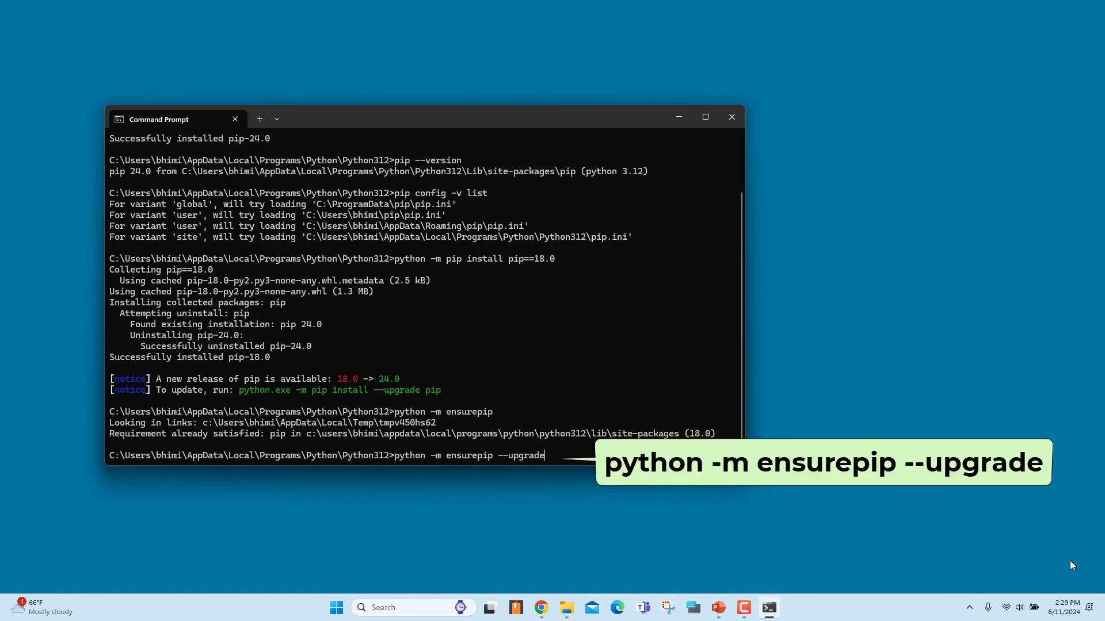
{"action": "key", "text": "enter"}
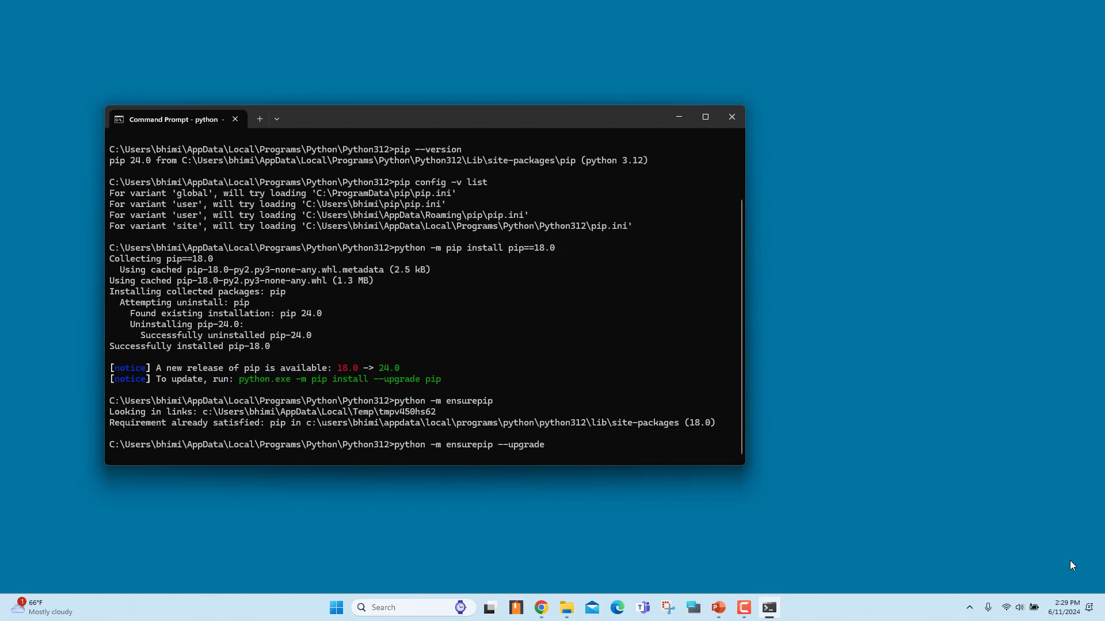
{"action": "key", "text": "Enter"}
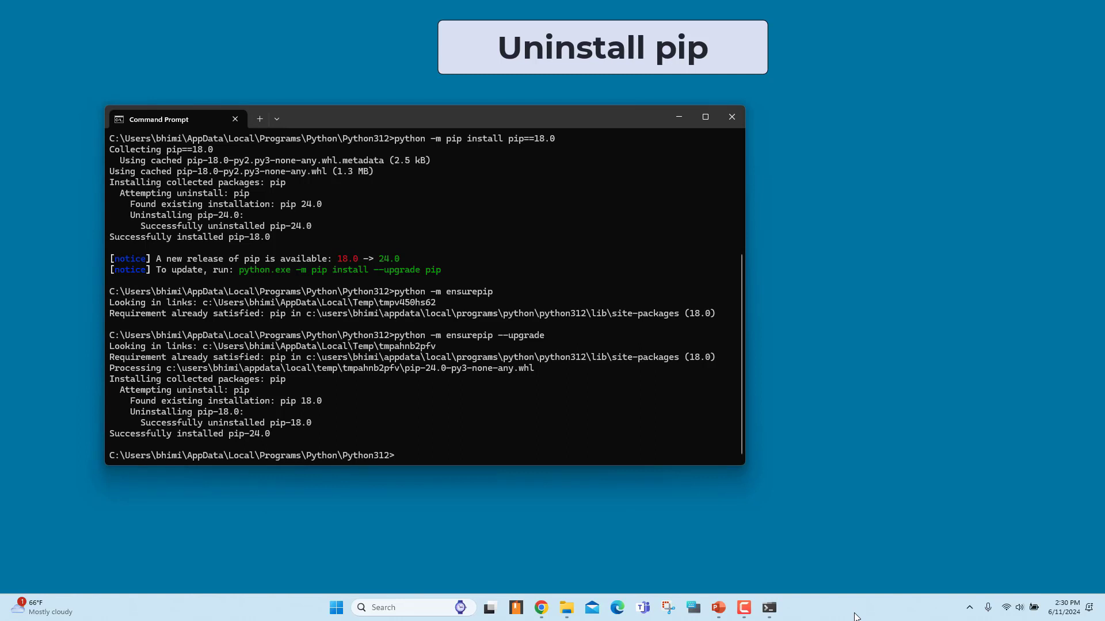
Step: Run python -m pip uninstall pip and confirm with Y to remove pip 24.0
{"action": "type", "text": "python -m pip uninstall pip"}
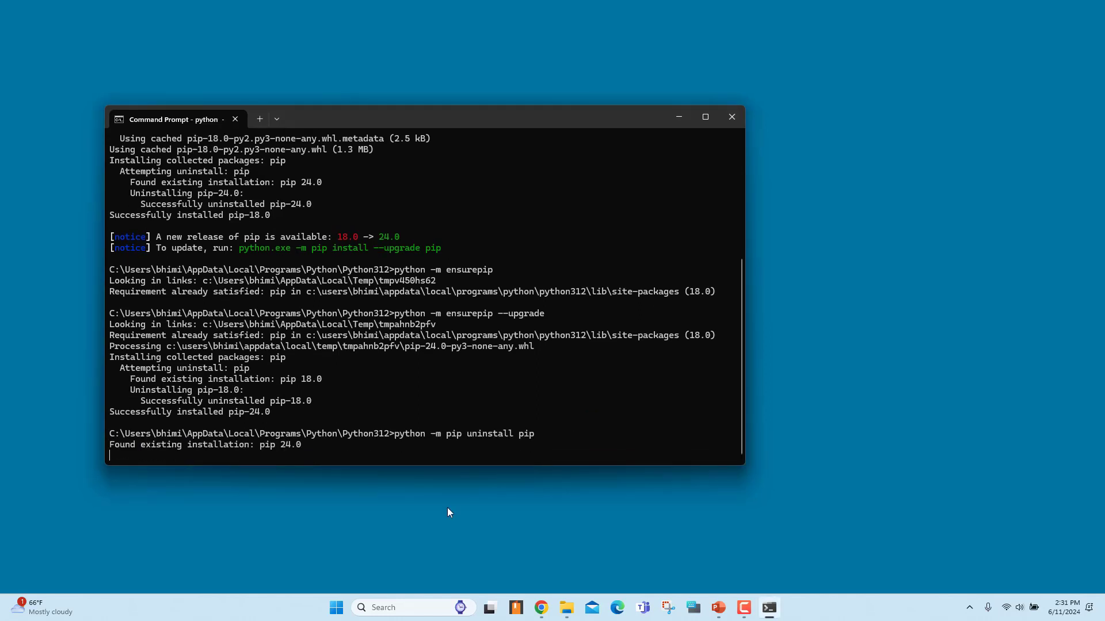
{"action": "type", "text": "Y"}
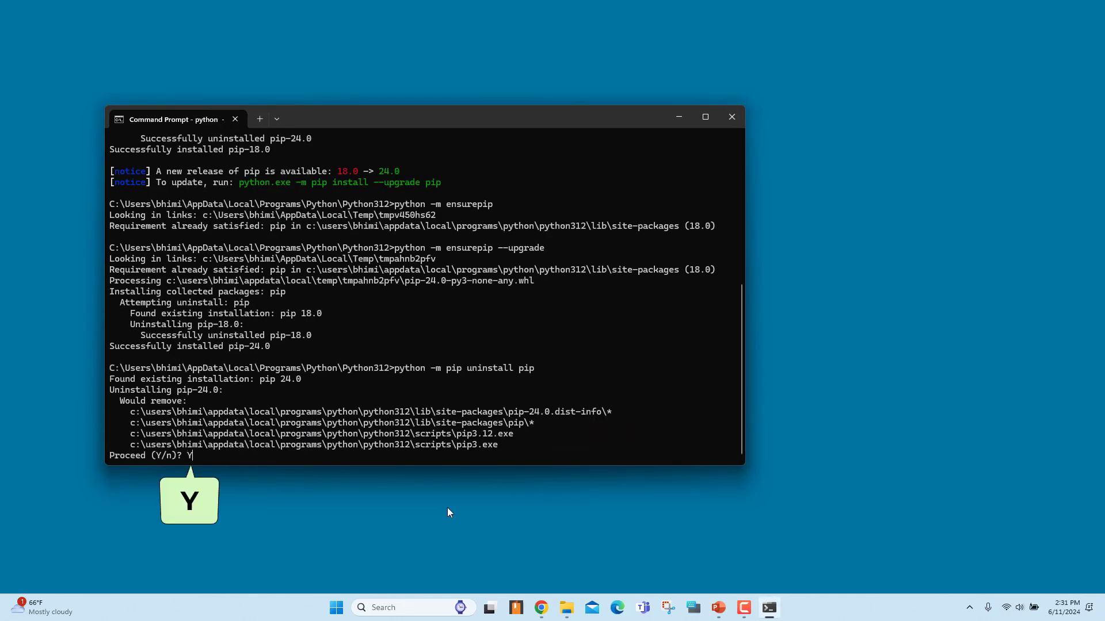
{"action": "key", "text": "enter"}
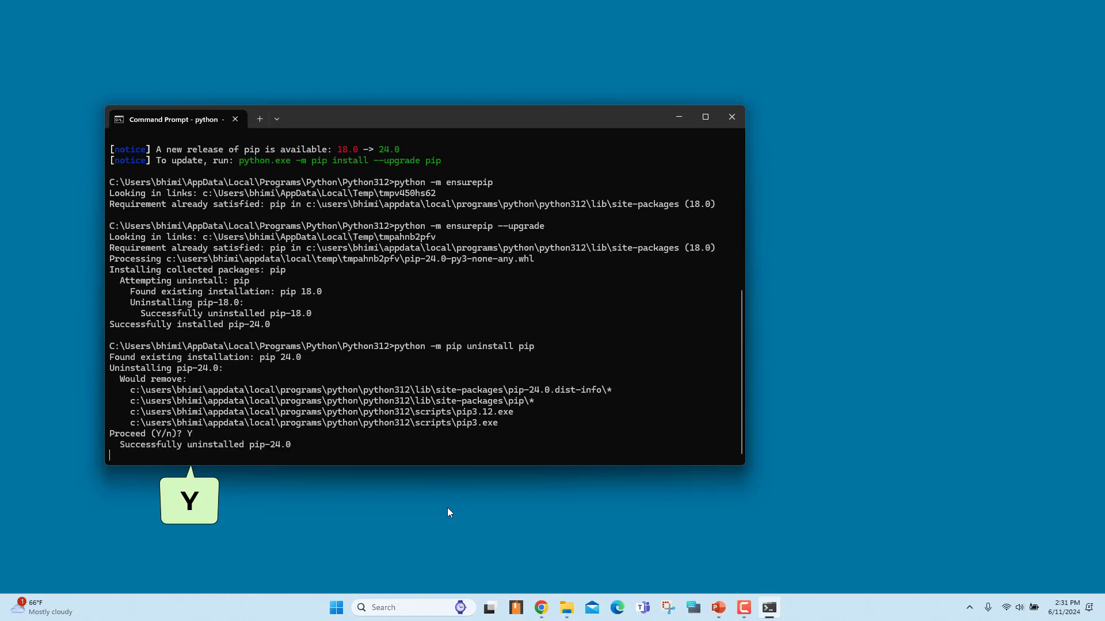
{"action": "key", "text": "Enter"}
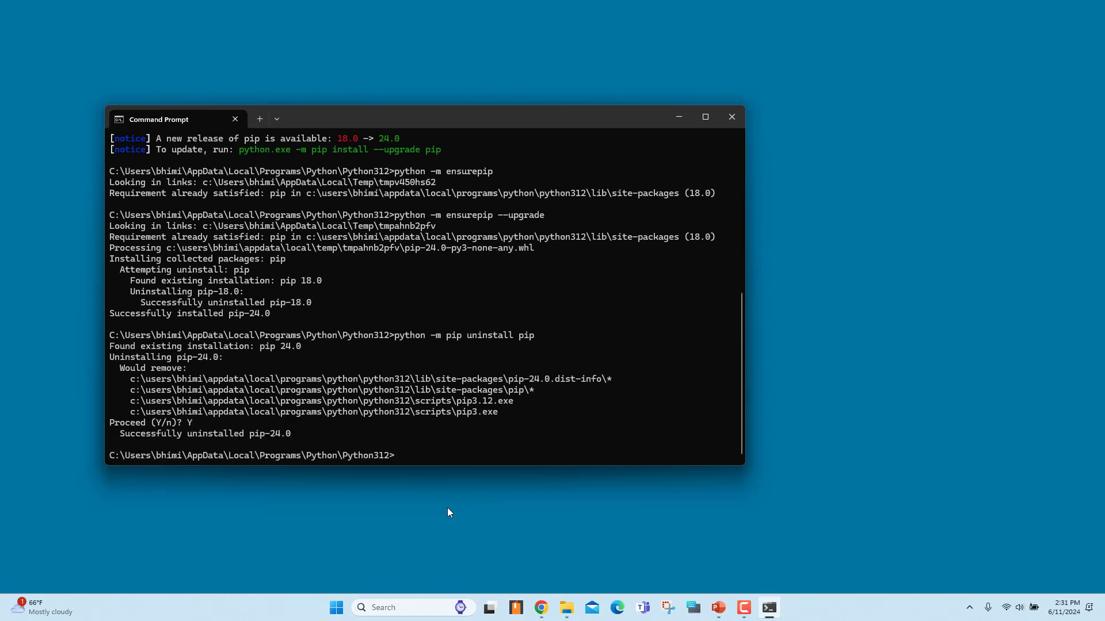